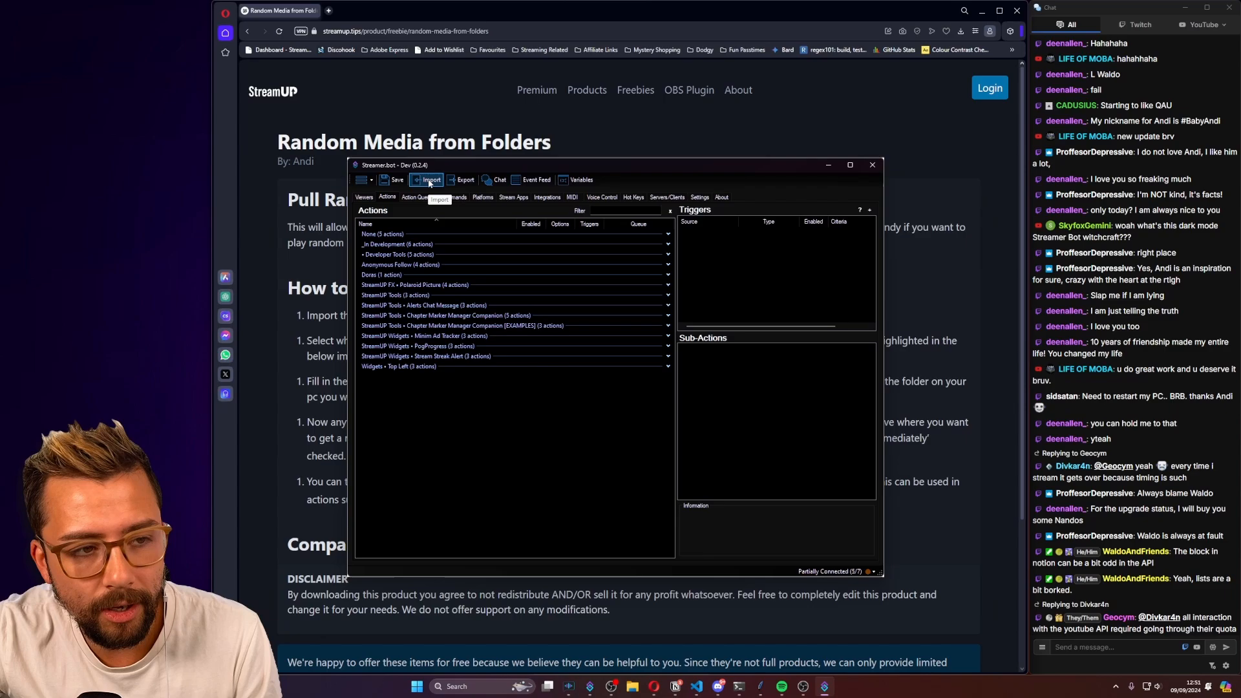
Import the StreamUP Random Media package with audio, image and video folder actions
click(430, 179)
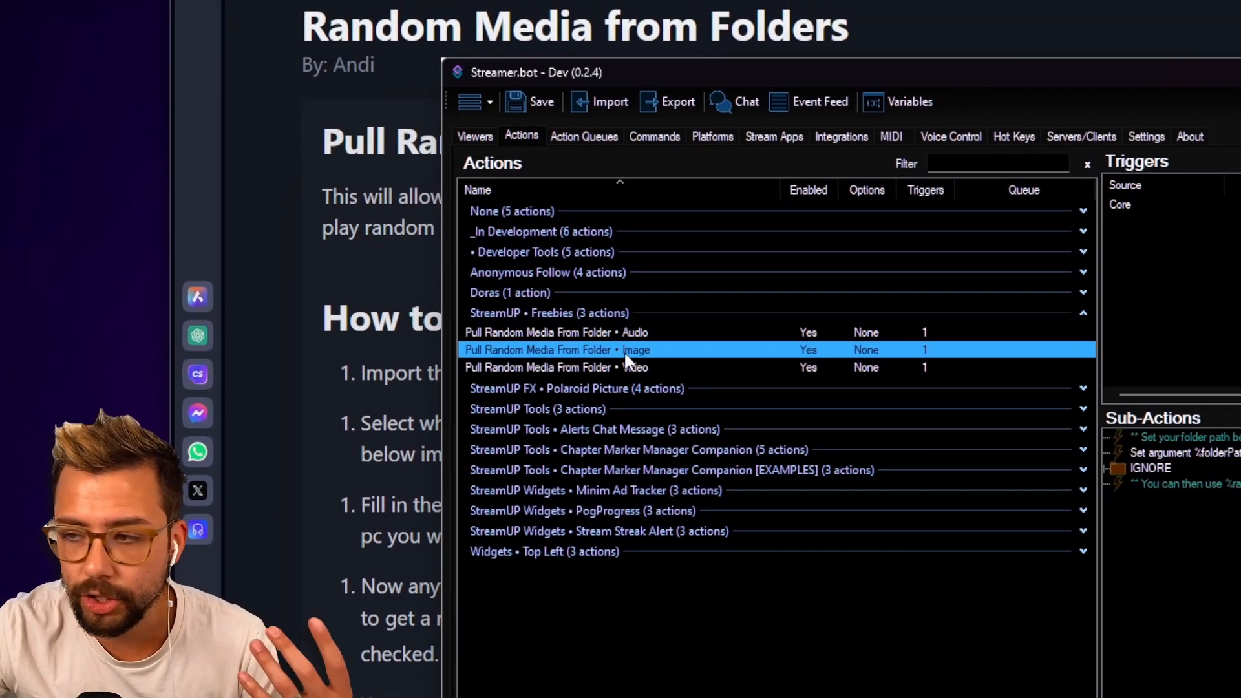
mouse_move(689, 385)
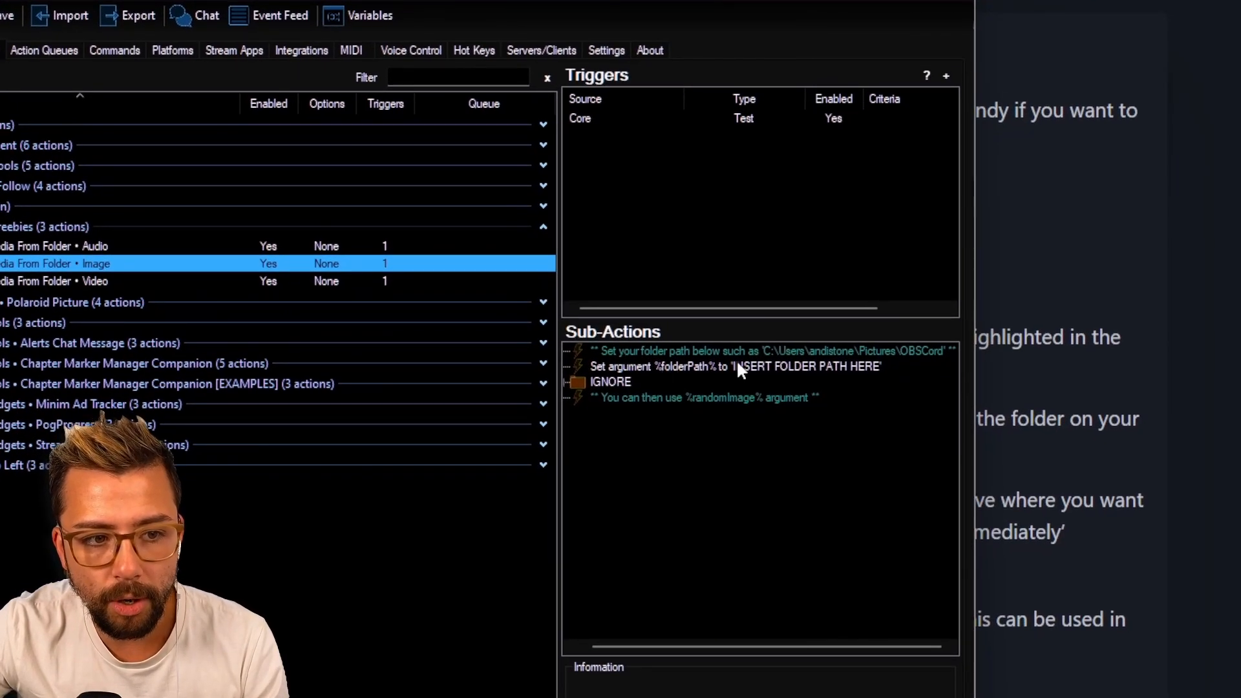
mouse_move(713, 377)
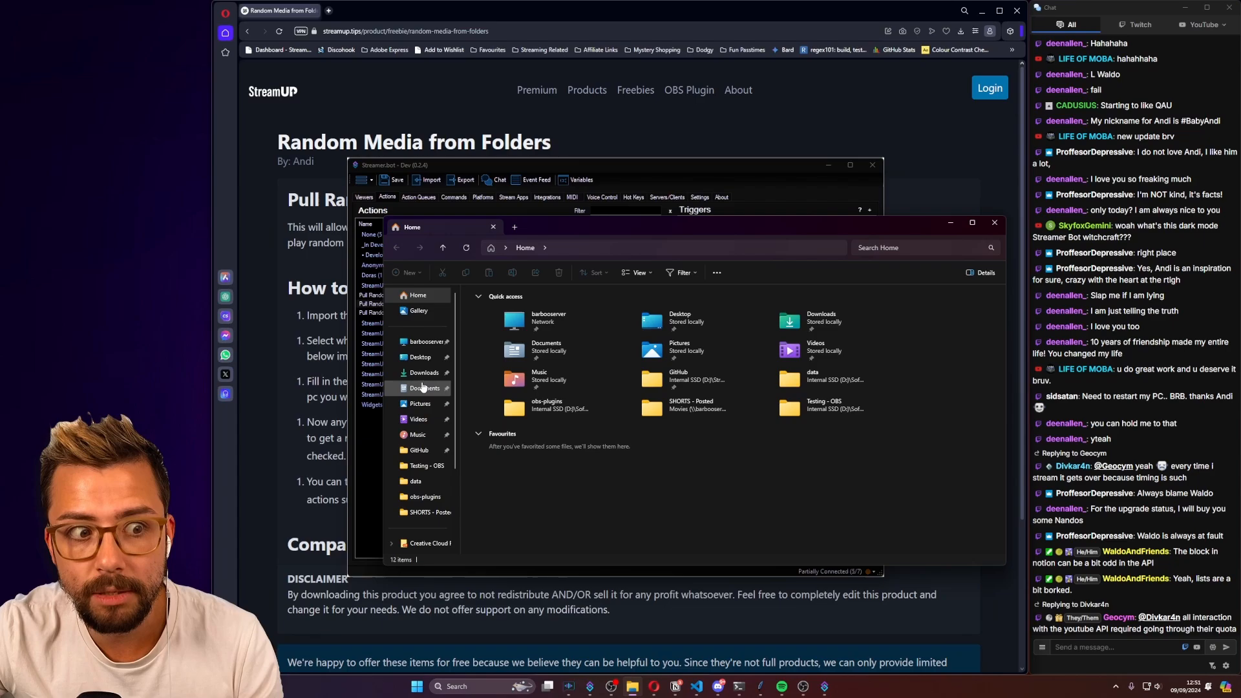
mouse_move(419, 403)
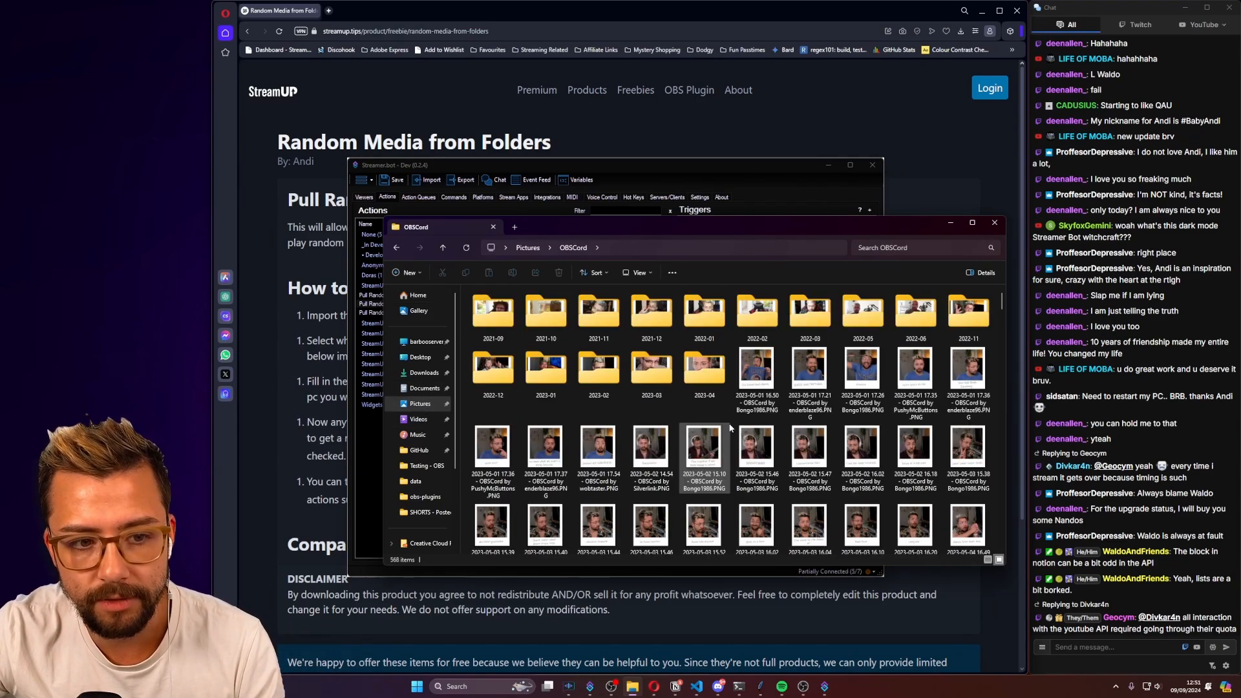
Copy the path of the OBSCord folder in Pictures
scroll(down, 3)
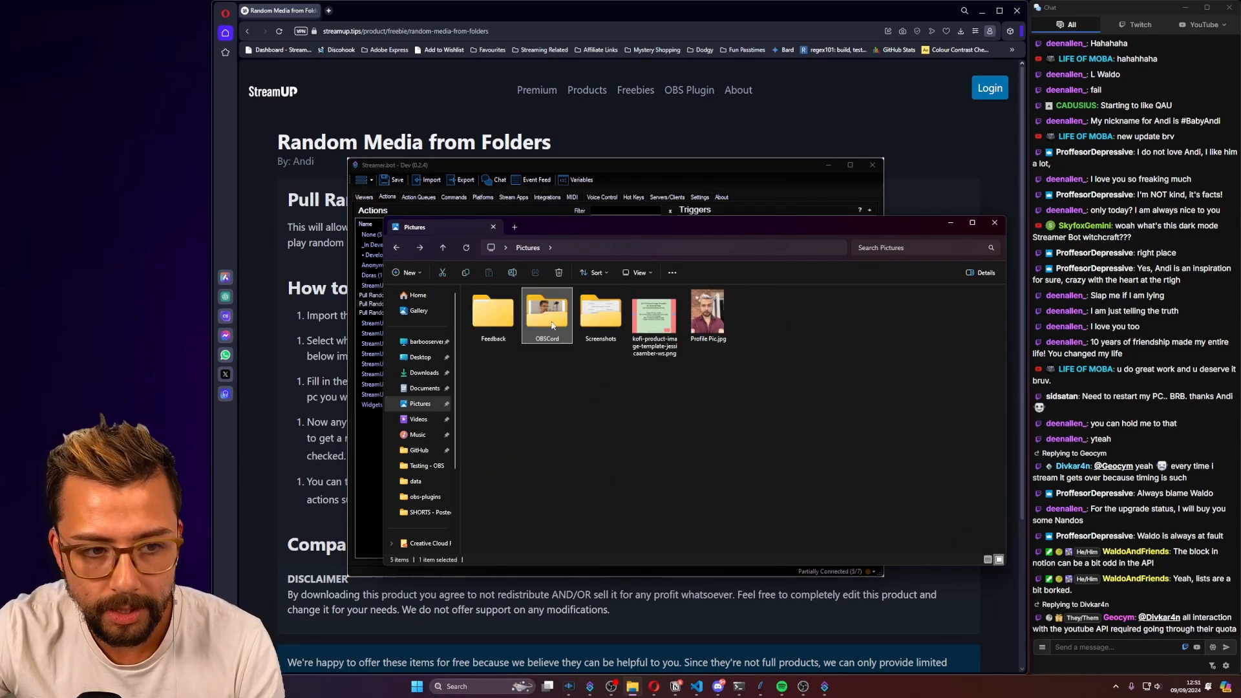
right_click(546, 313)
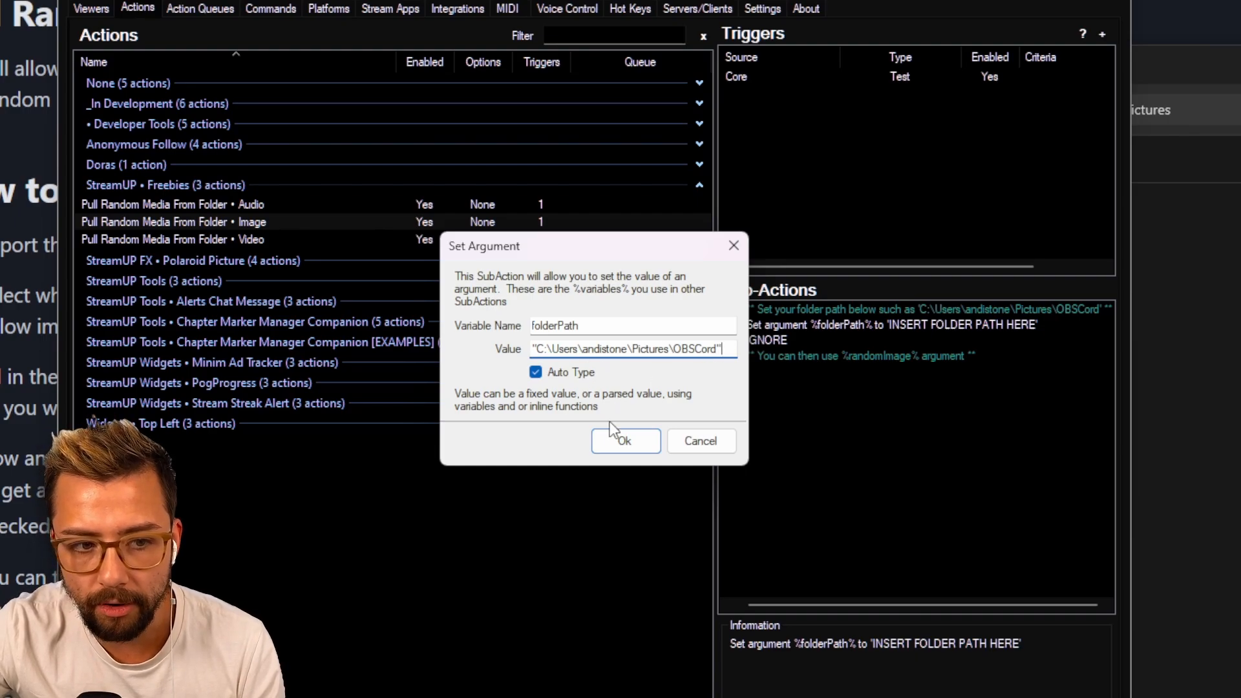
Save the pasted OBSCord path as the folderPath argument value
click(624, 441)
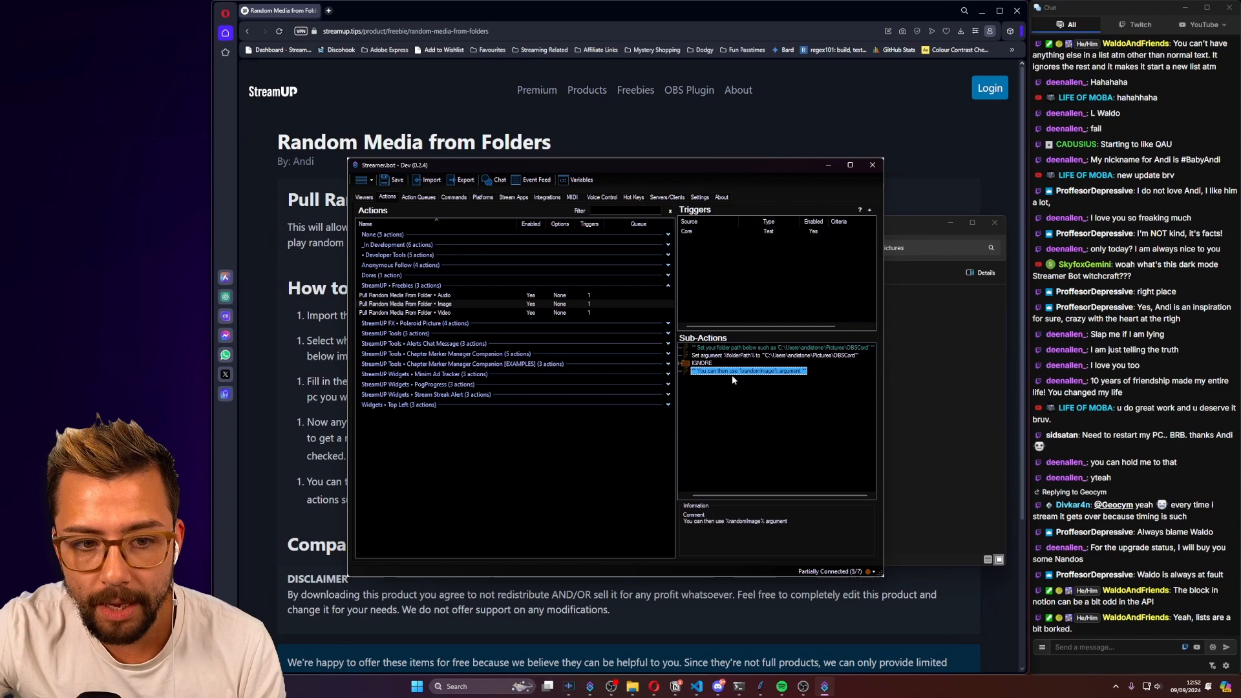
mouse_move(790, 390)
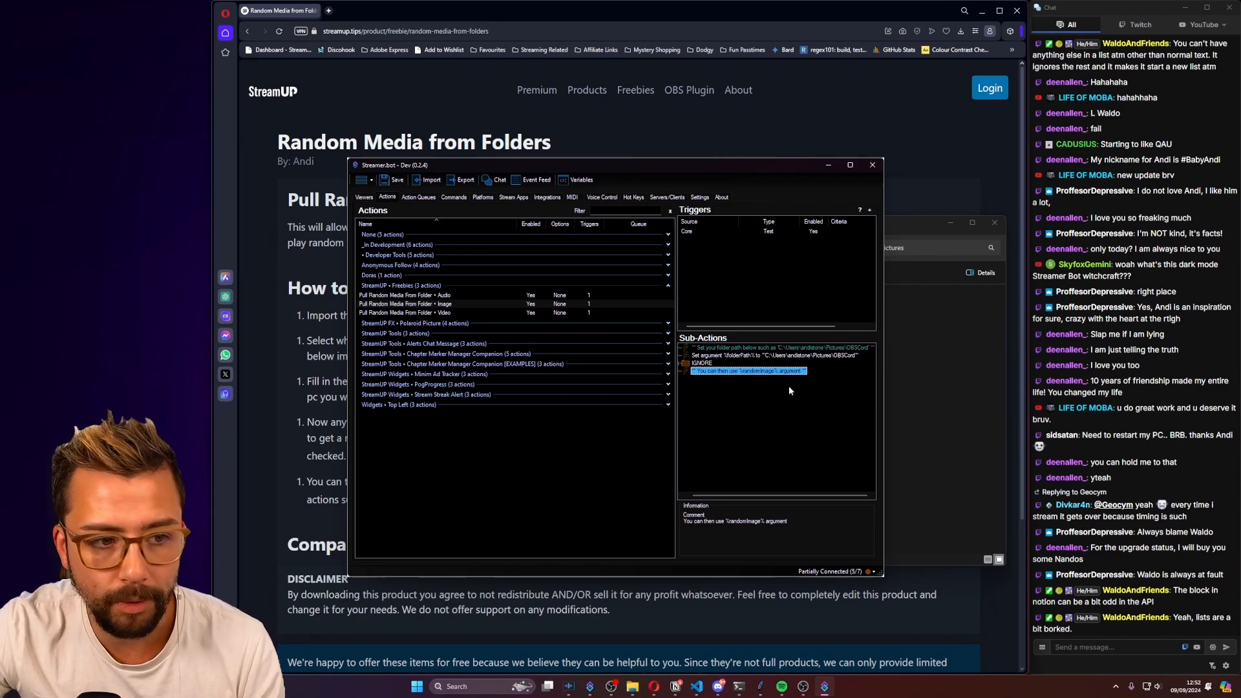
Add an action named 'Pull random image into obs' to the Actions list
right_click(506, 443)
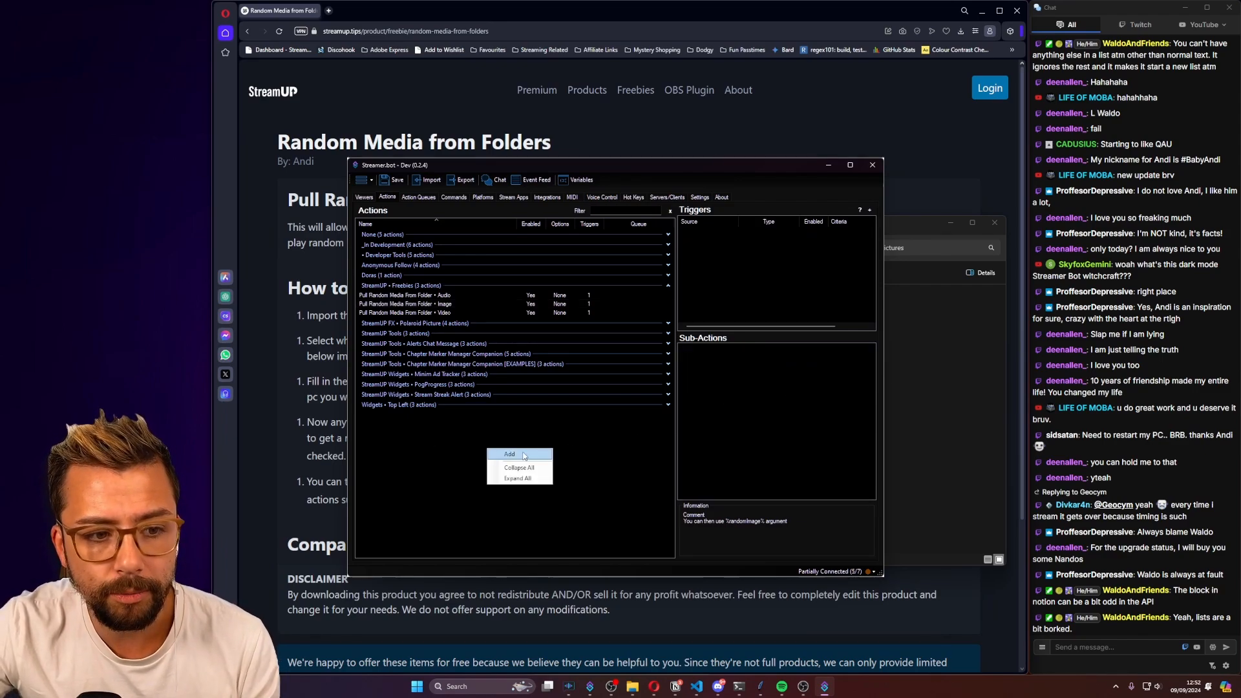
click(510, 454)
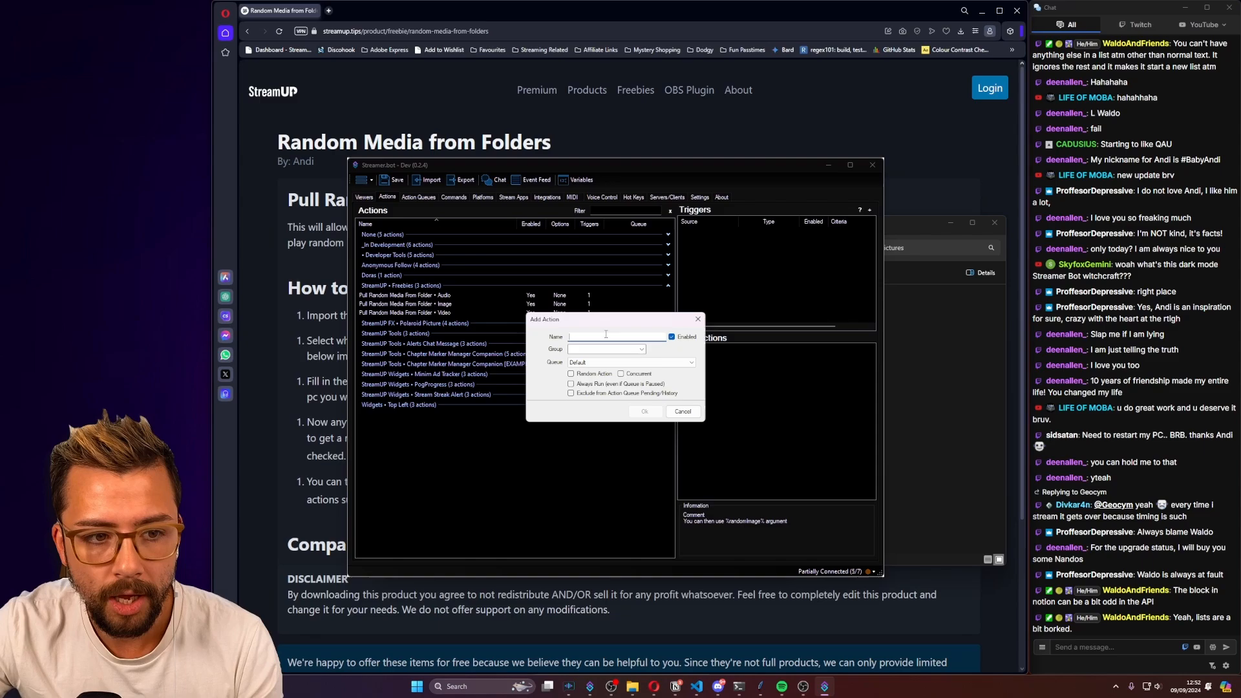
text(Pull random image into obs)
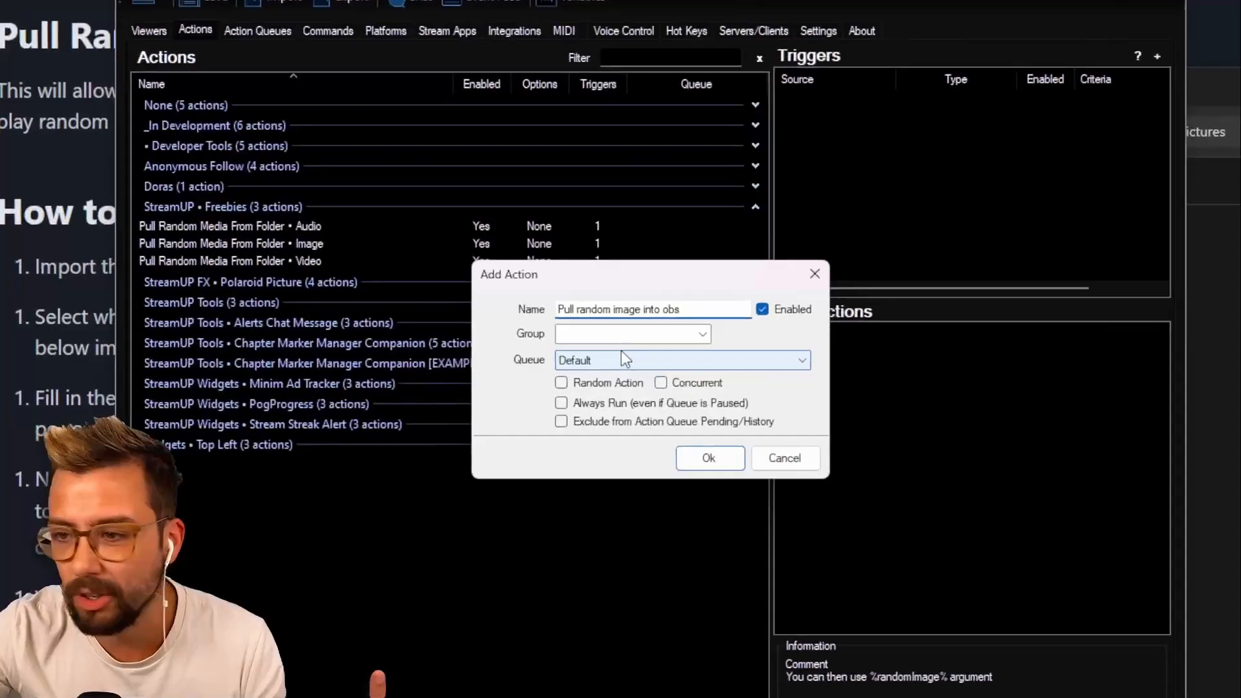
click(708, 458)
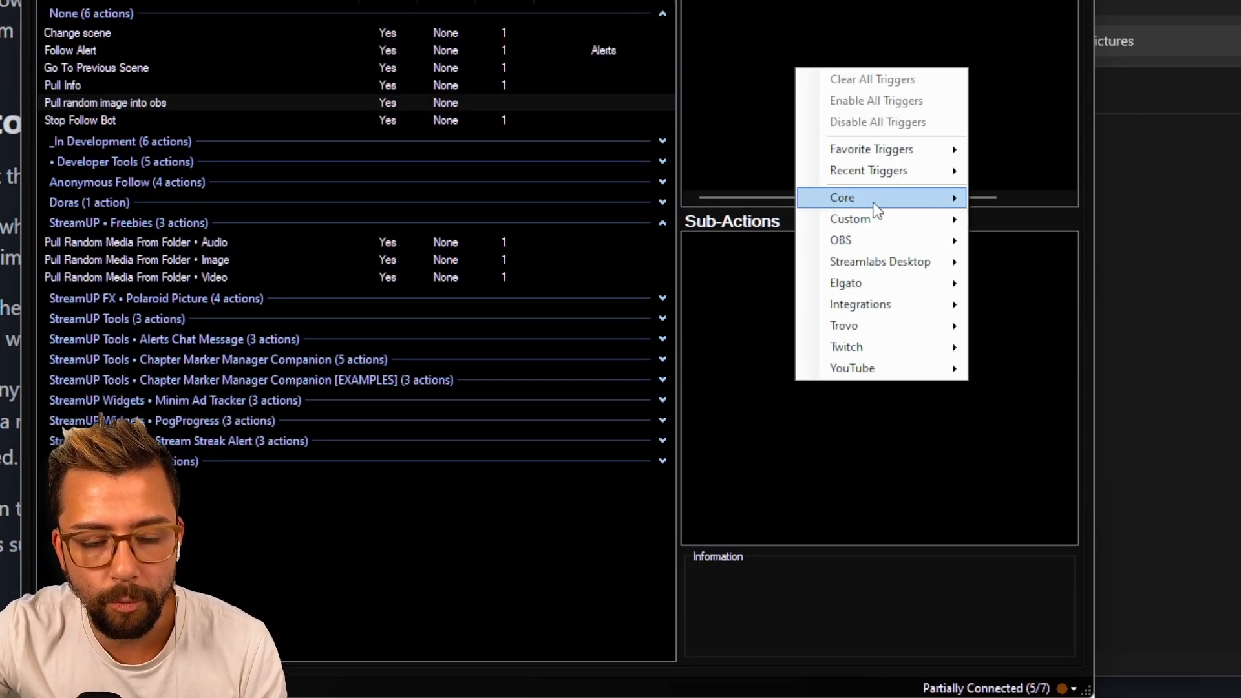
mouse_move(854, 198)
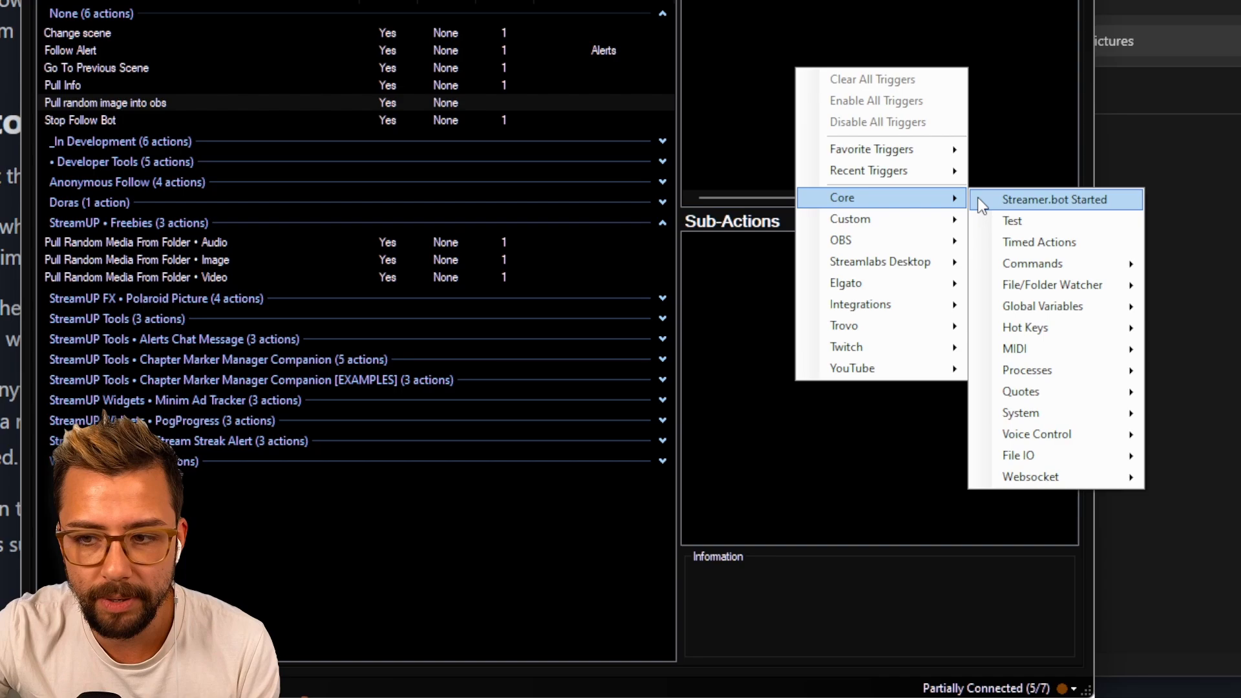
mouse_move(1017, 221)
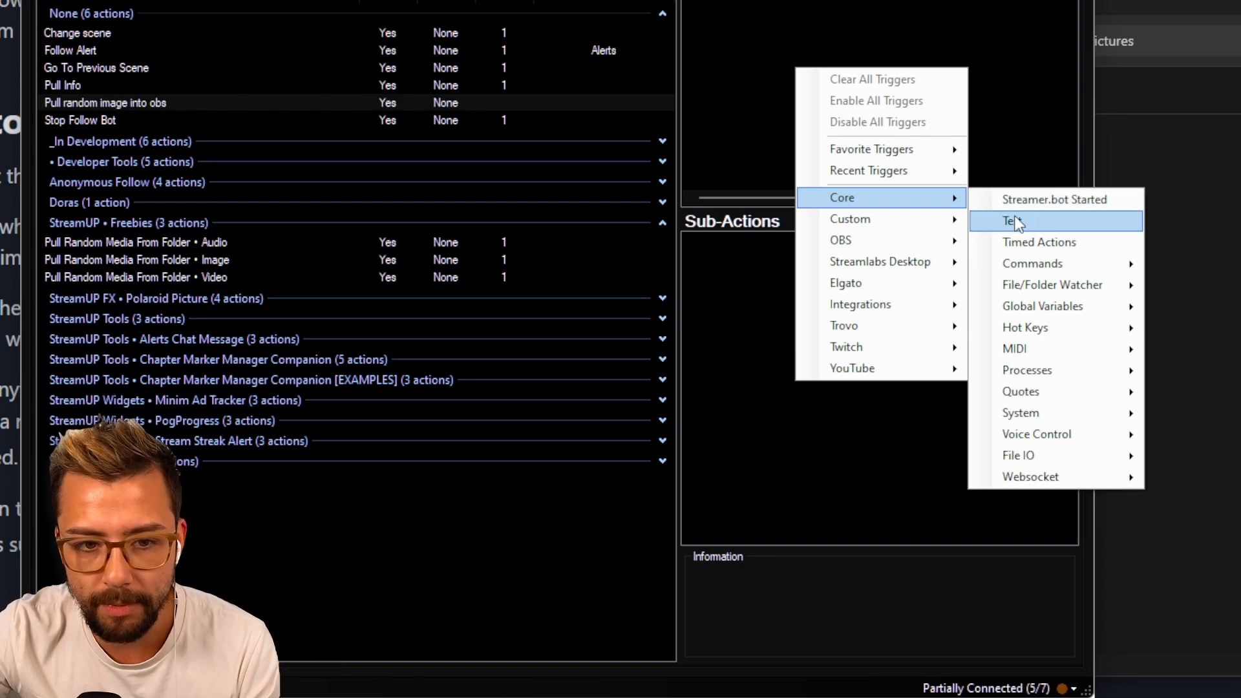
Attach a Core Test trigger to the Pull random image into obs action
click(1015, 221)
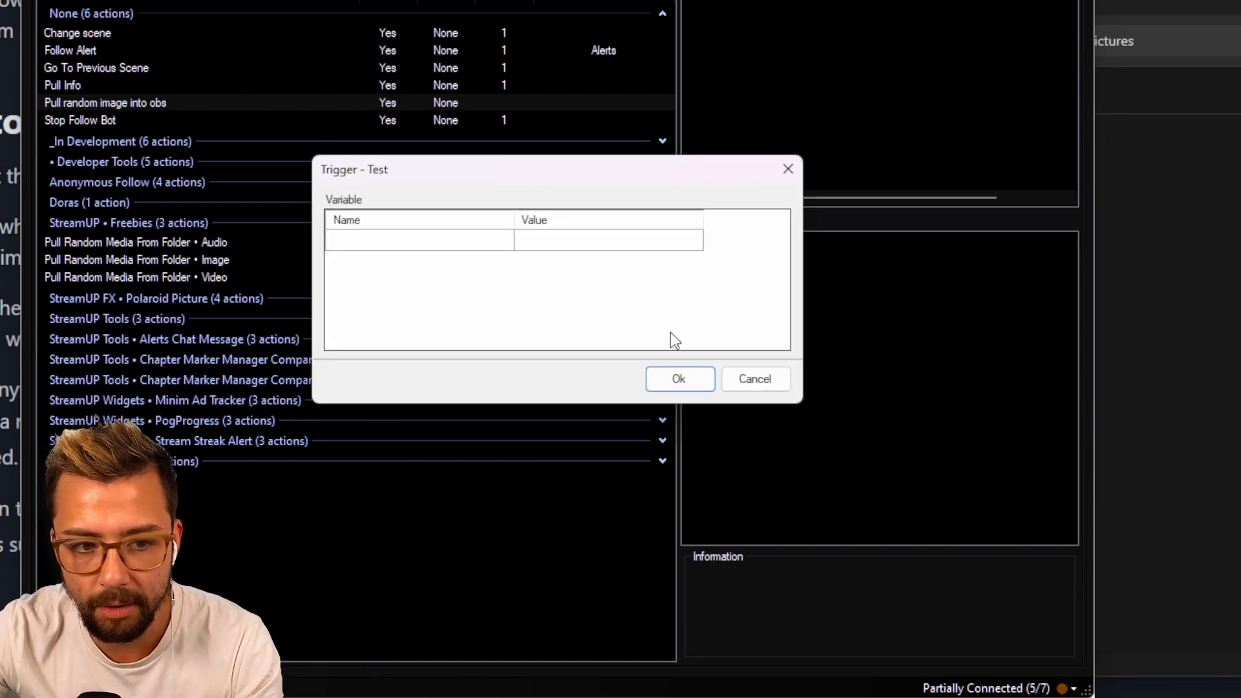
click(678, 378)
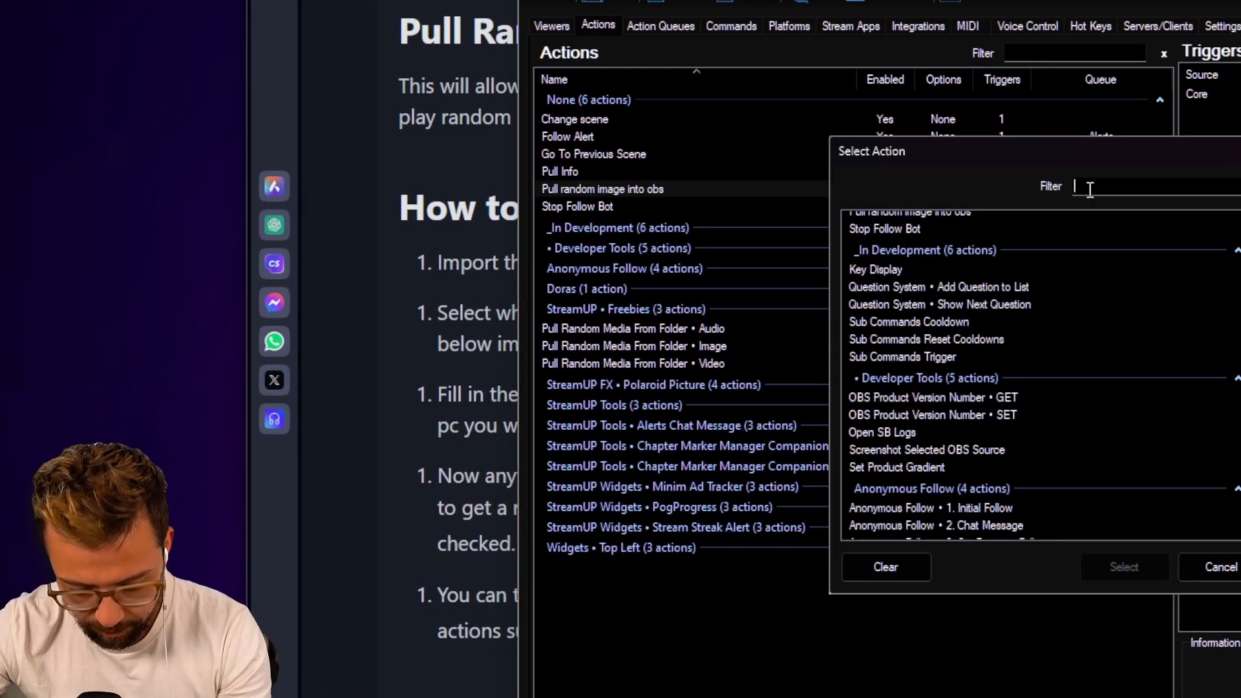
Add a Run Action sub-action running Pull Random Media From Folder • Image immediately
text(pul)
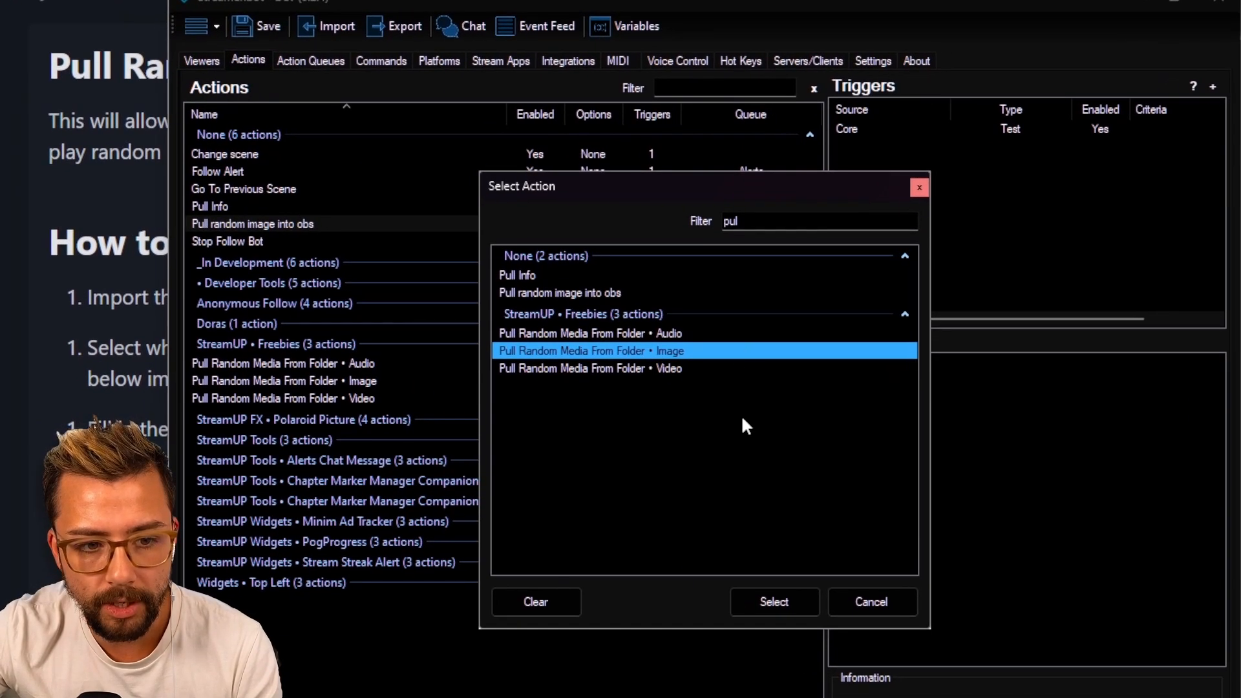
click(773, 602)
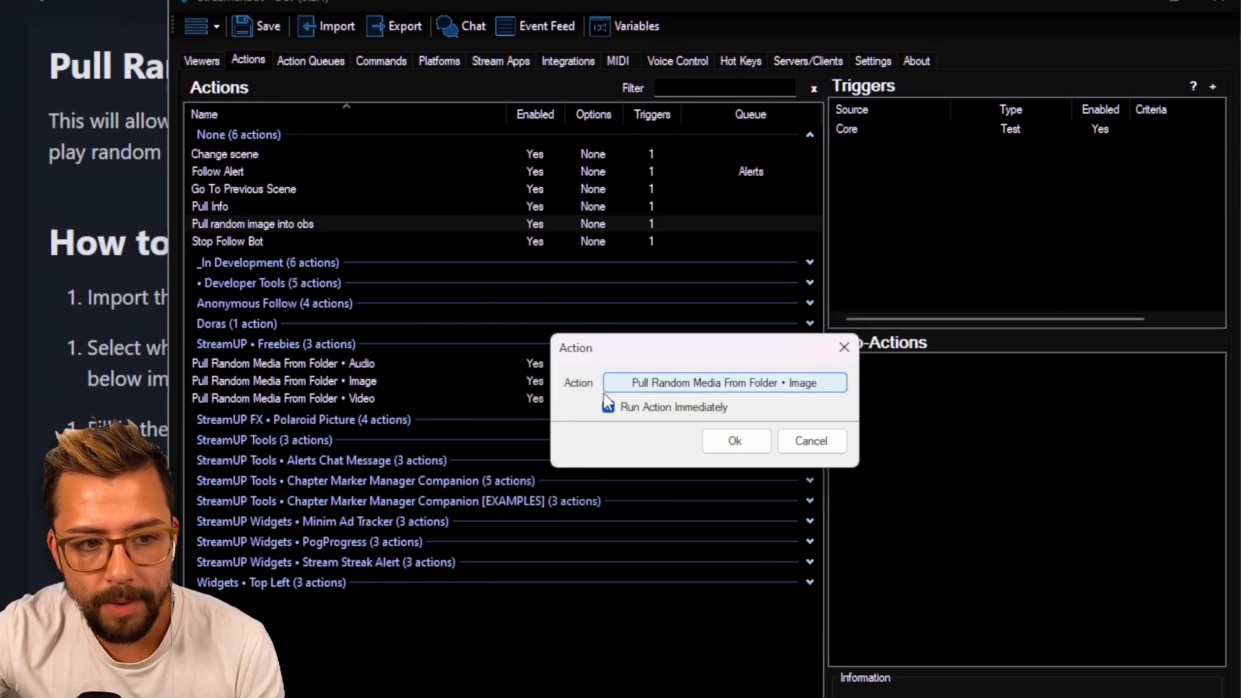
click(607, 407)
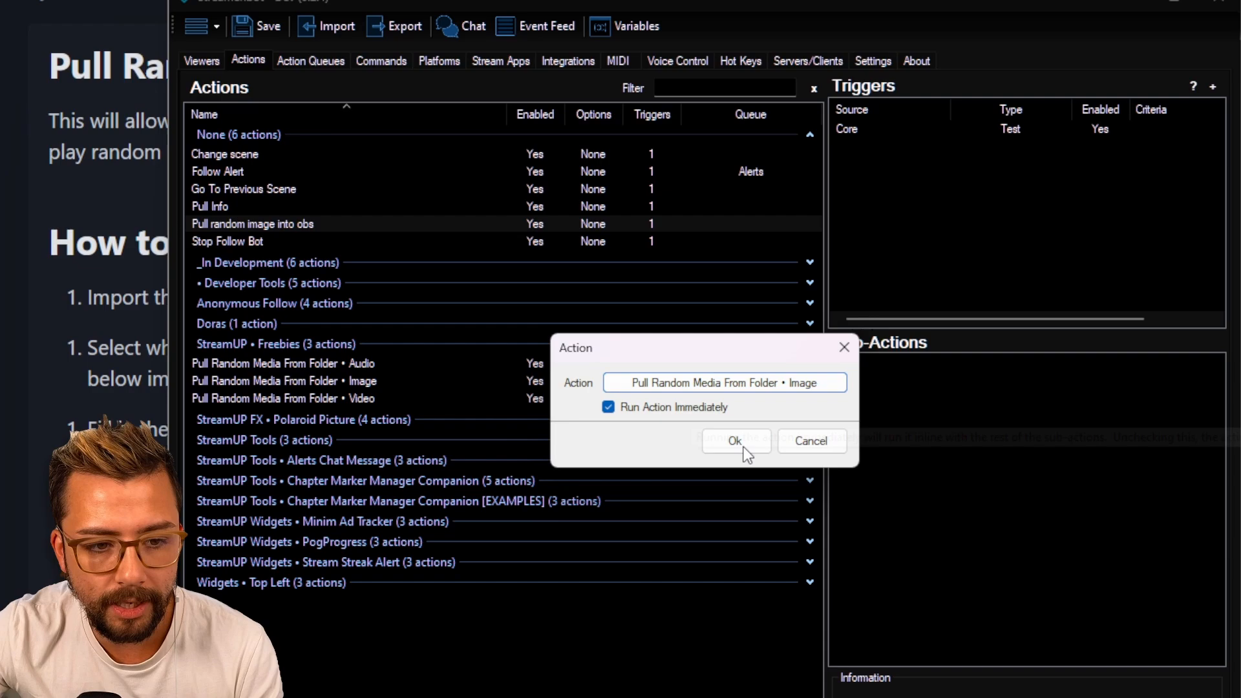
click(736, 441)
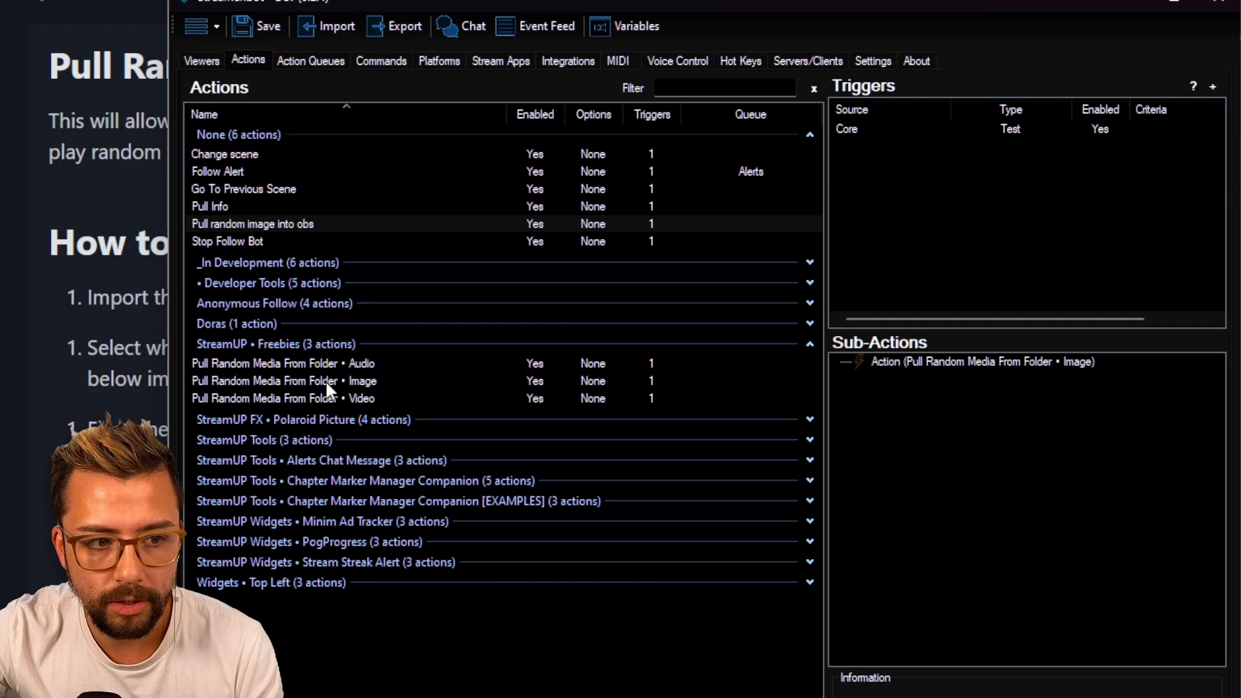
click(278, 380)
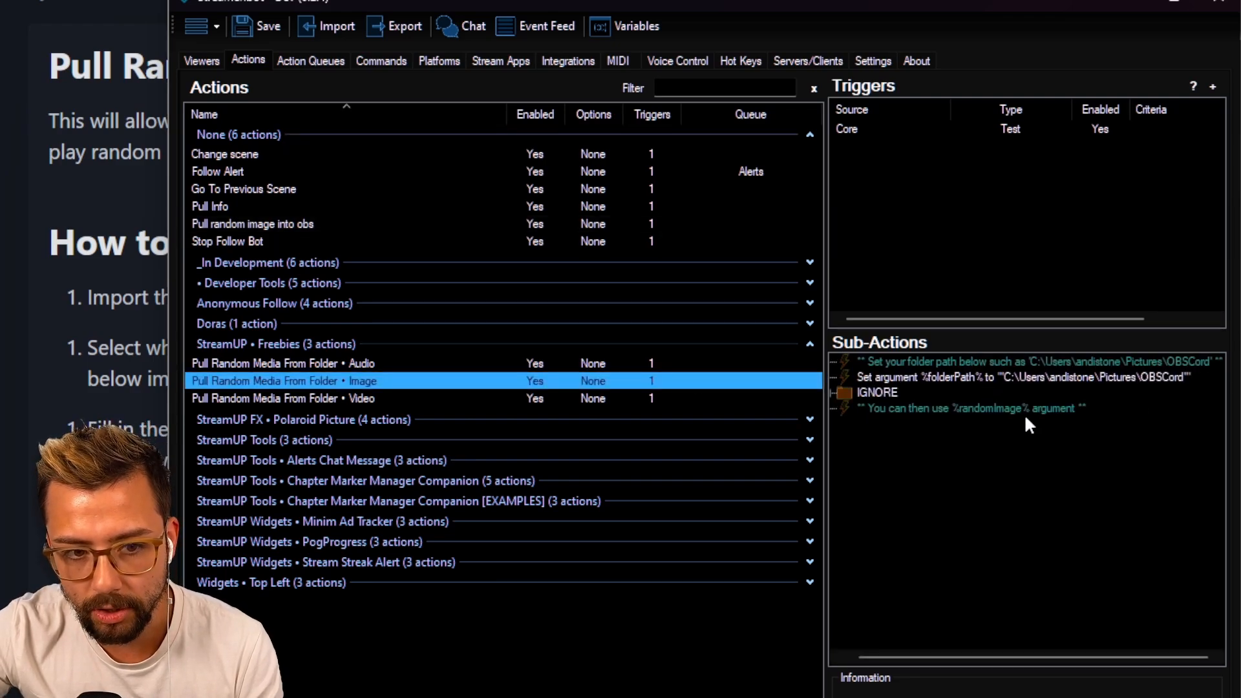
mouse_move(253, 226)
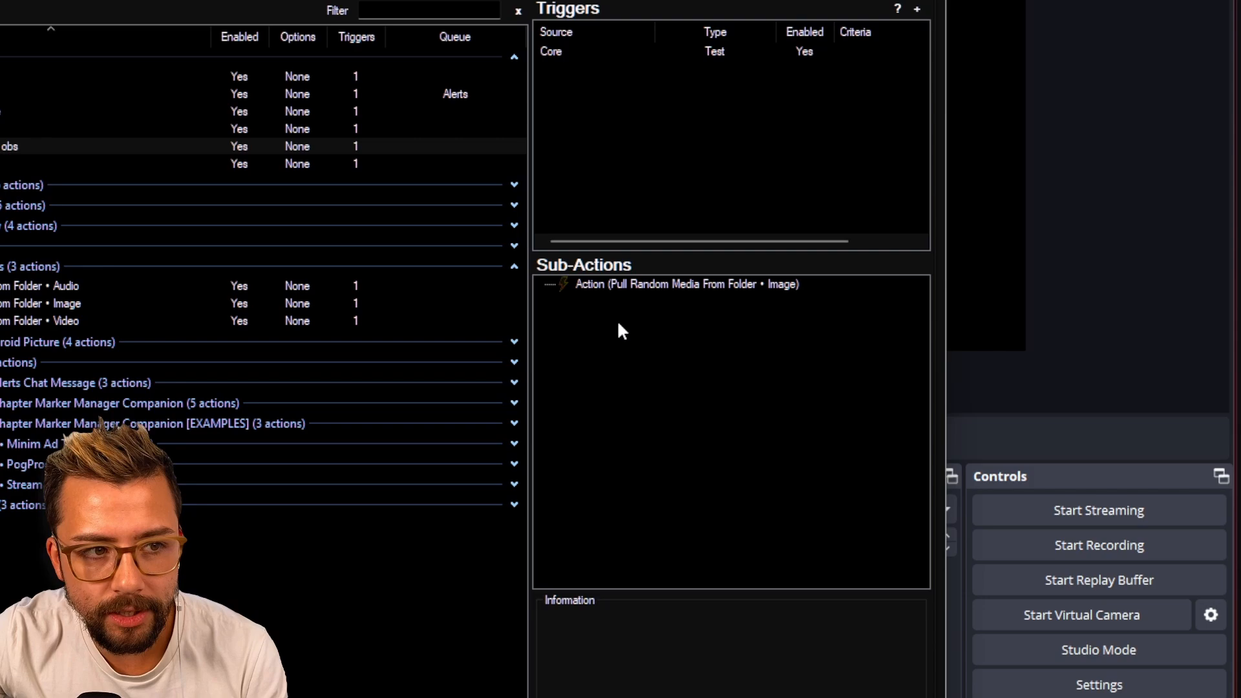
Add a Set Image Source File sub-action with Filename %randomImage%
right_click(622, 333)
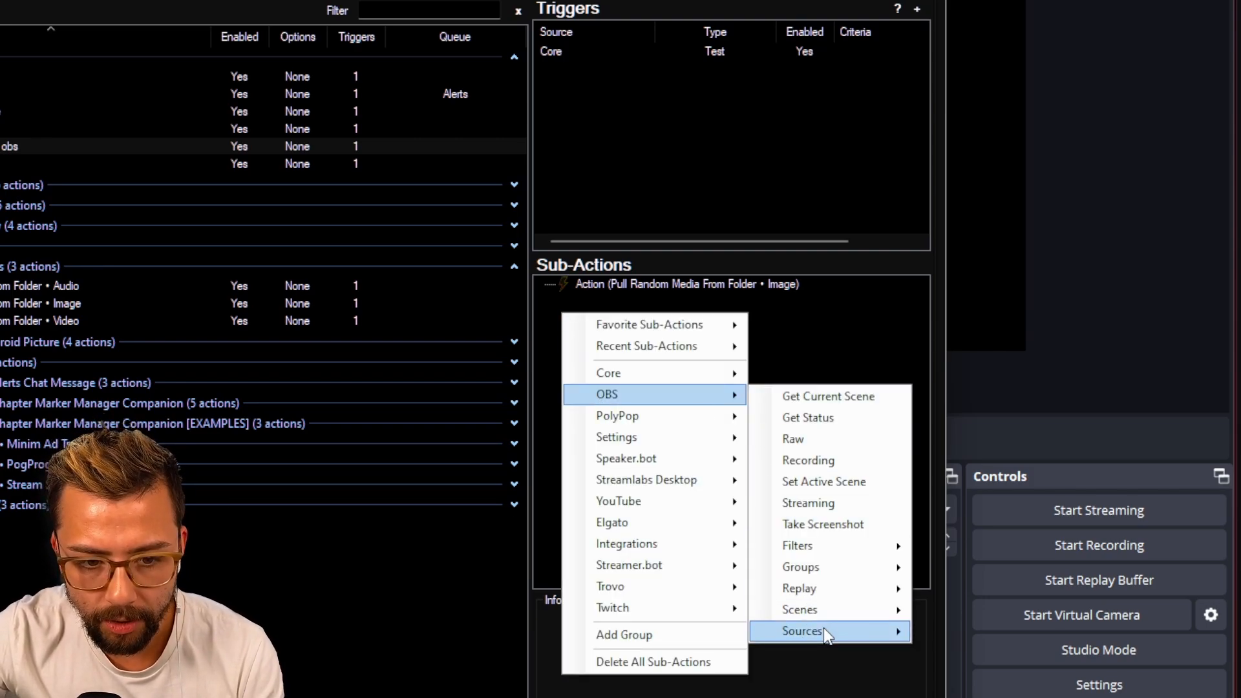
click(803, 630)
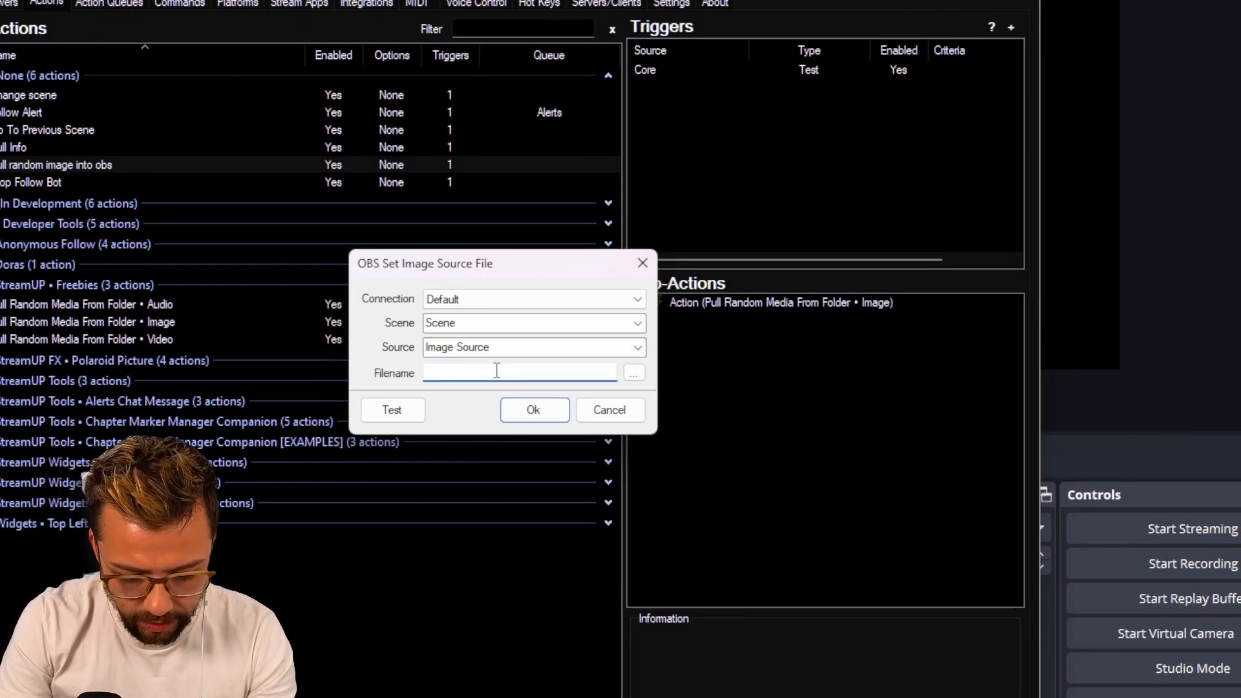
text(%r)
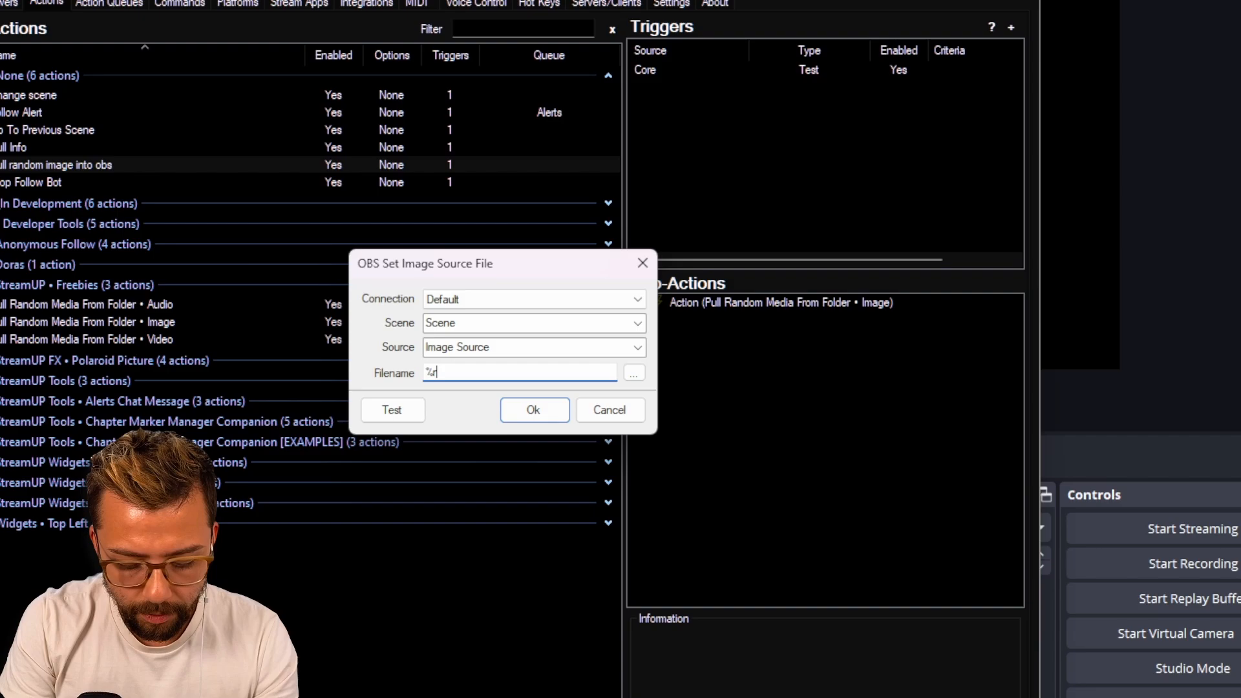
text(randomImage%)
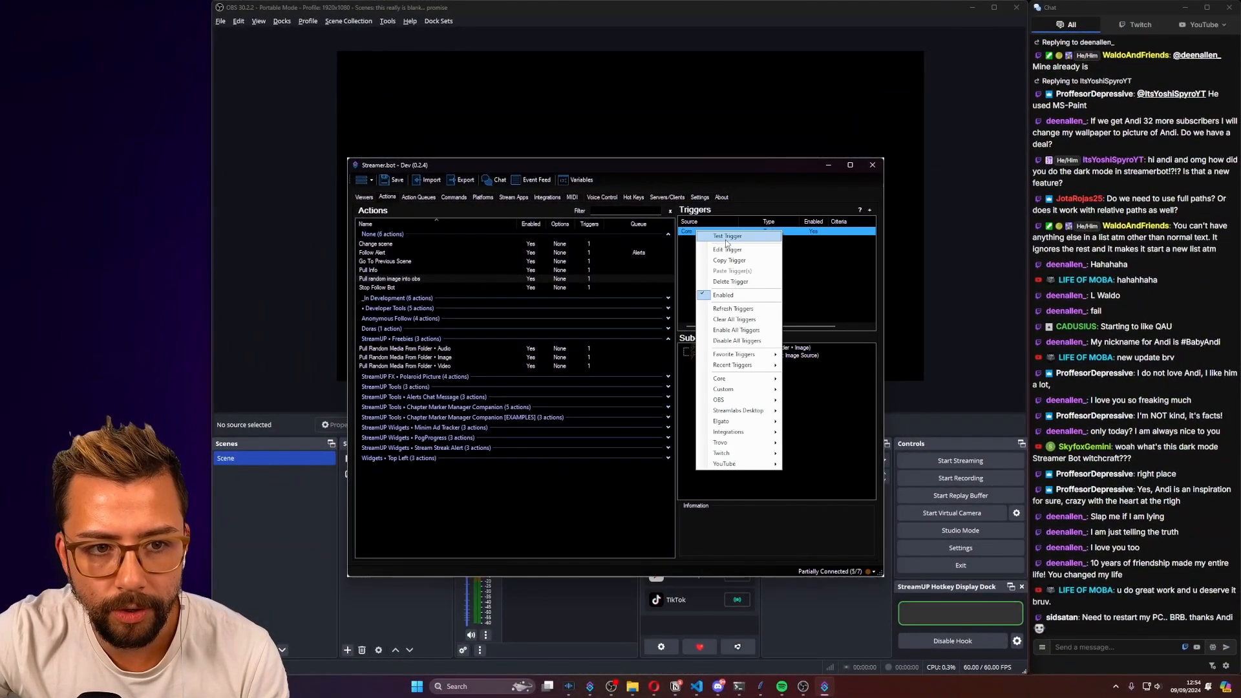
Run the Test trigger twice to show random images, dismissing the error dialog
click(726, 235)
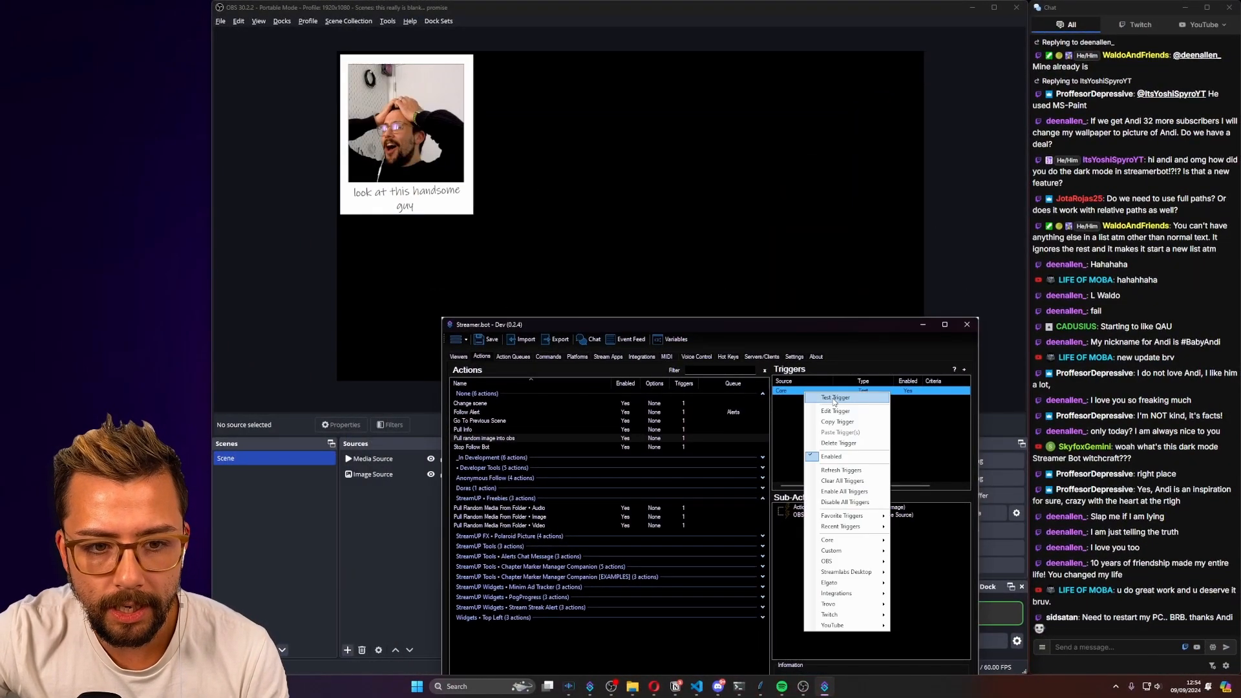
click(835, 397)
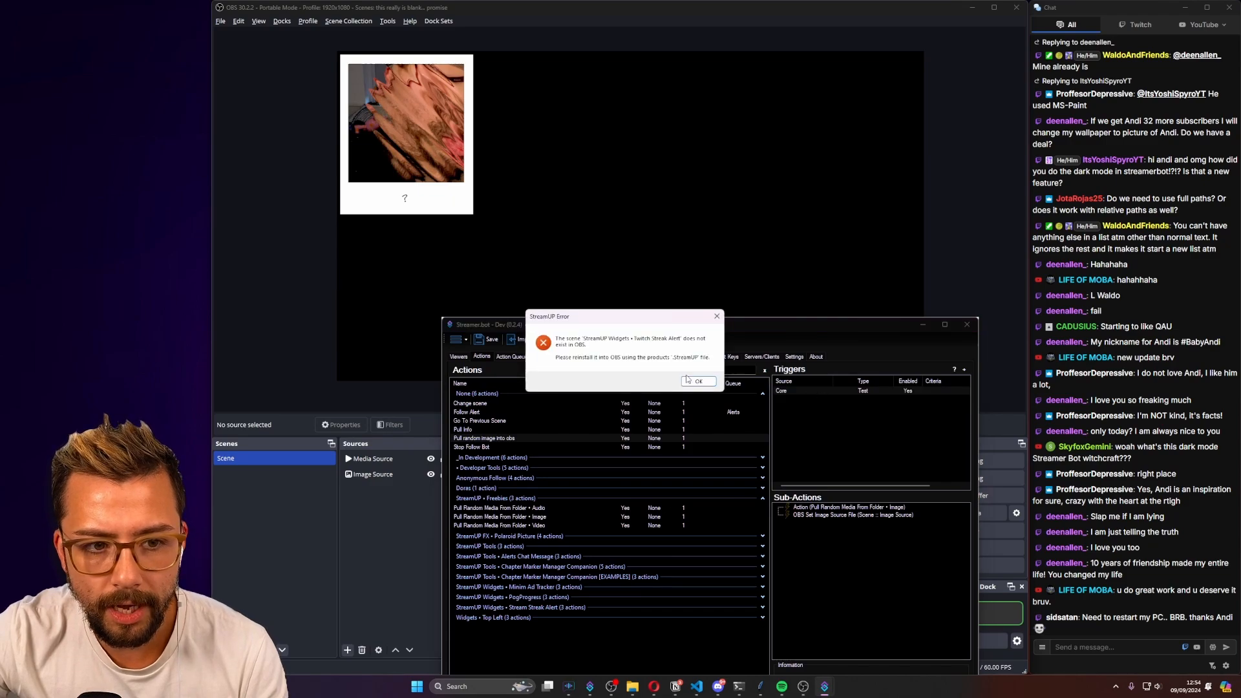
click(698, 381)
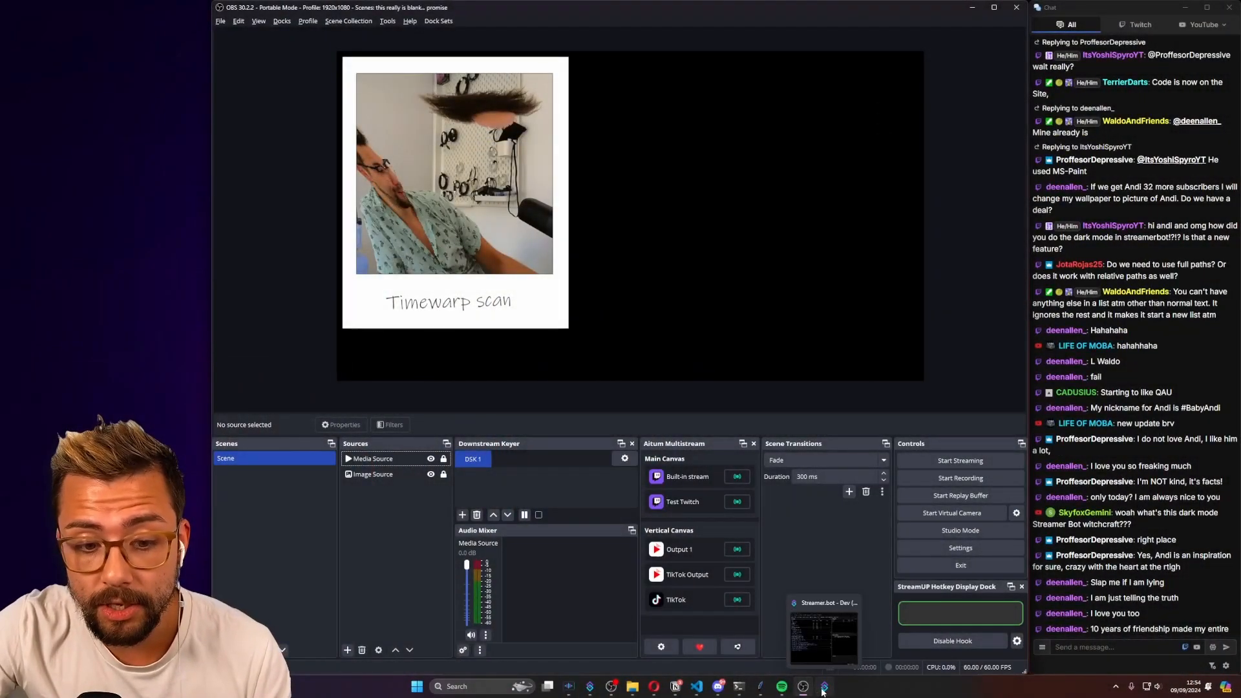
click(822, 687)
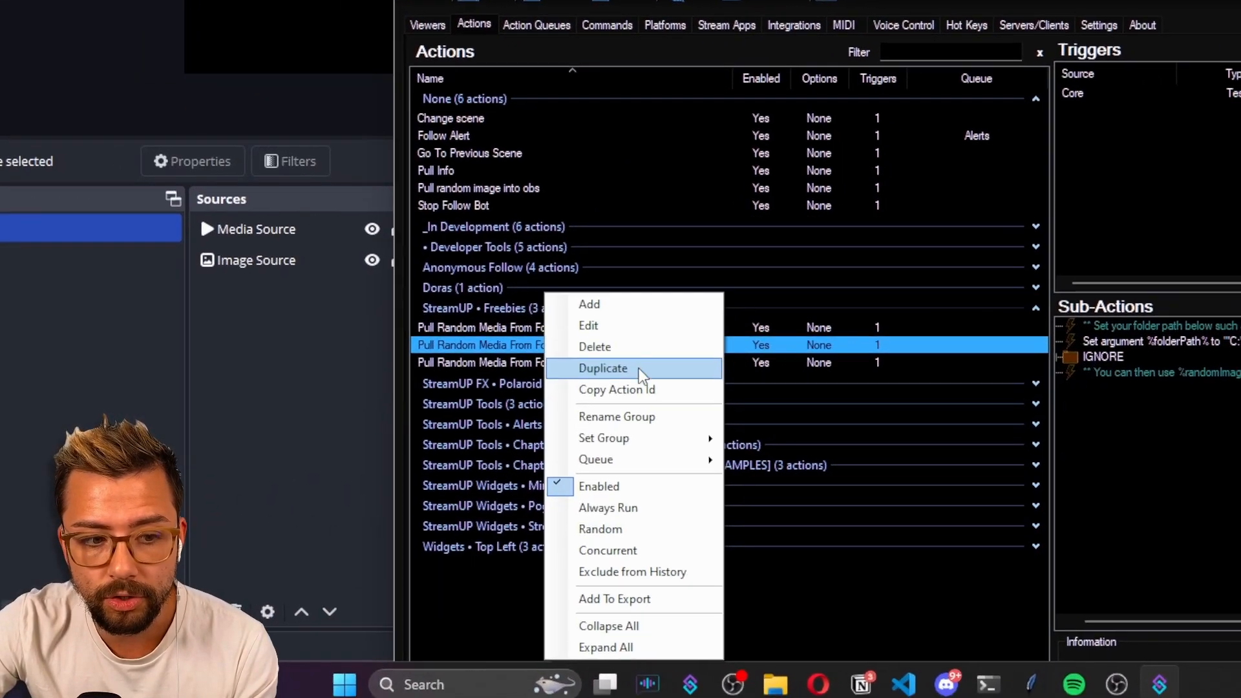
Duplicate the Pull Random Media From Folder • Image action
click(603, 367)
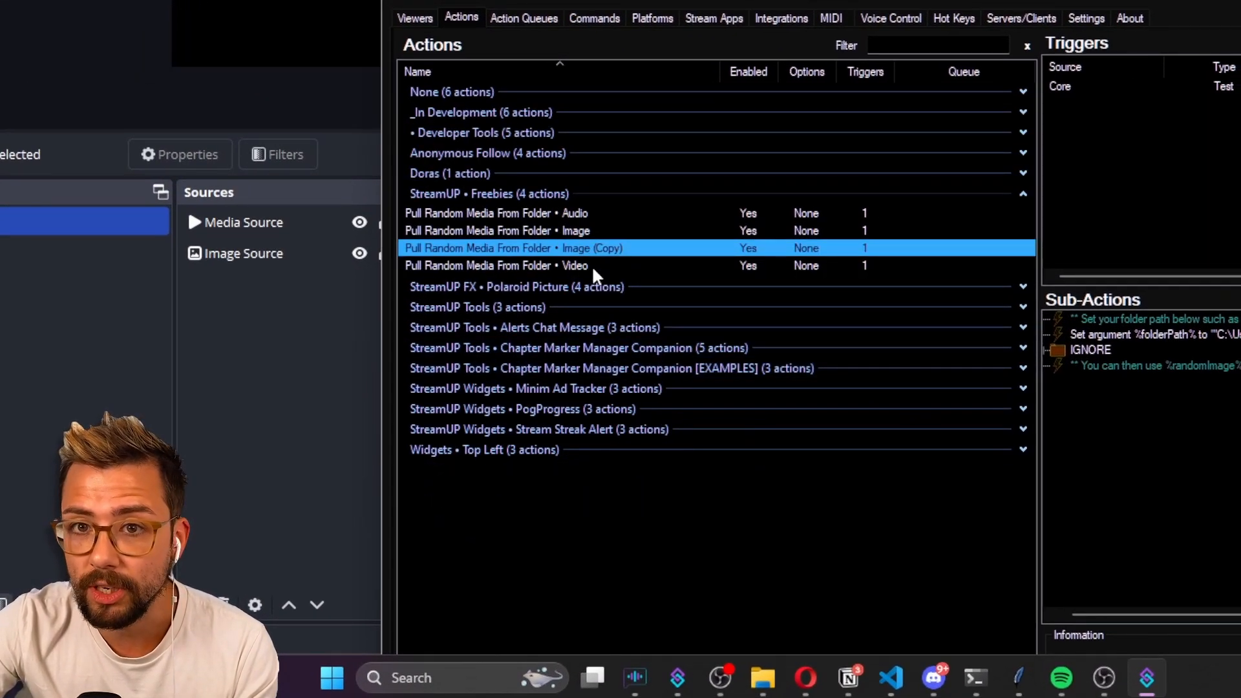